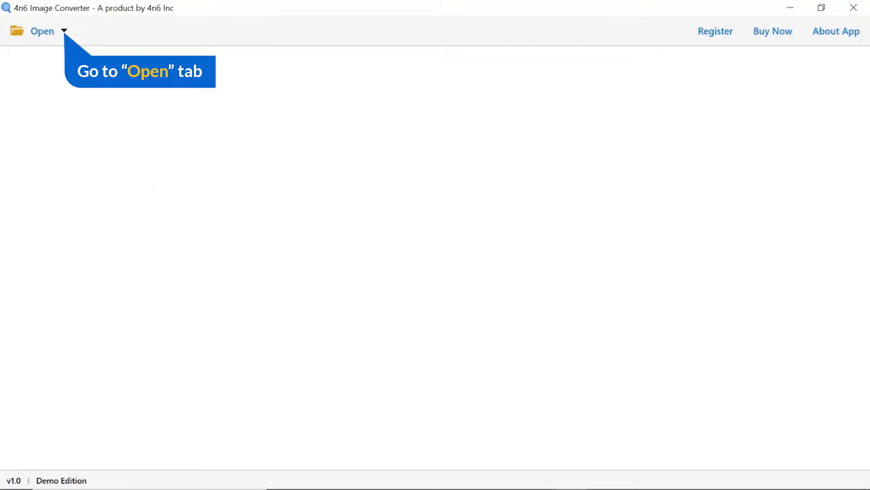
Reveal the TIFF loading options: Choose Files and Choose Folders
click(41, 30)
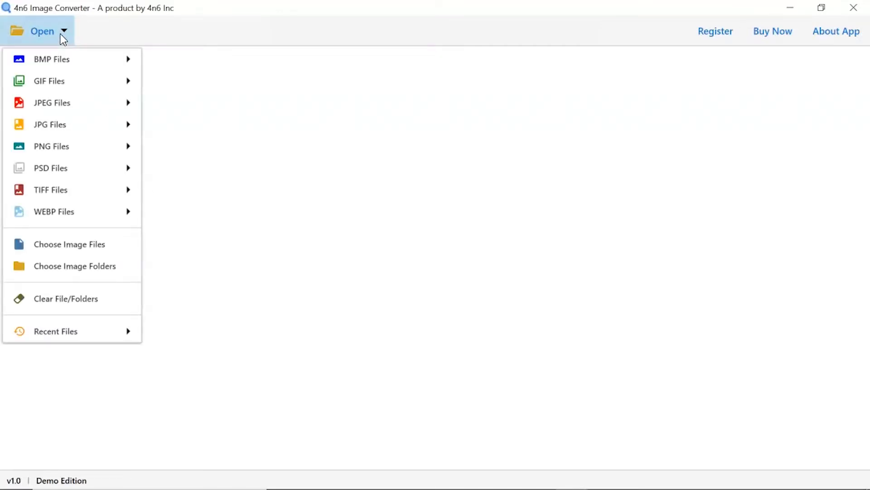
mouse_move(60, 146)
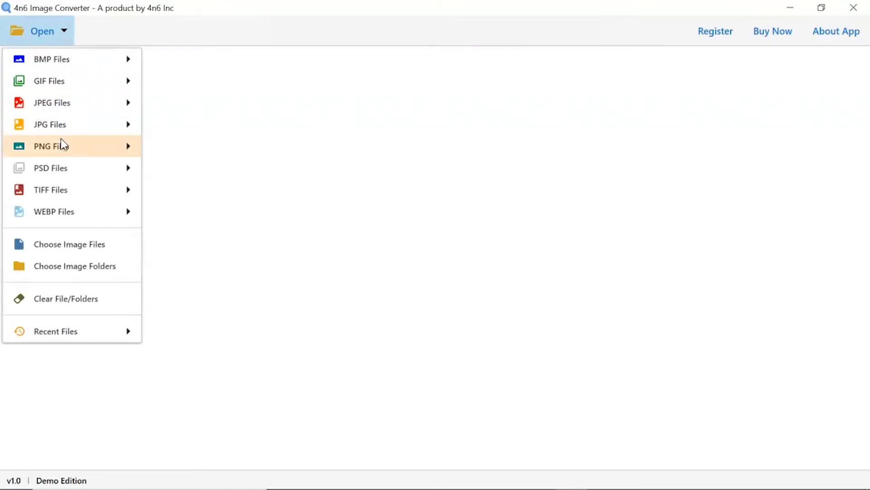
mouse_move(50, 190)
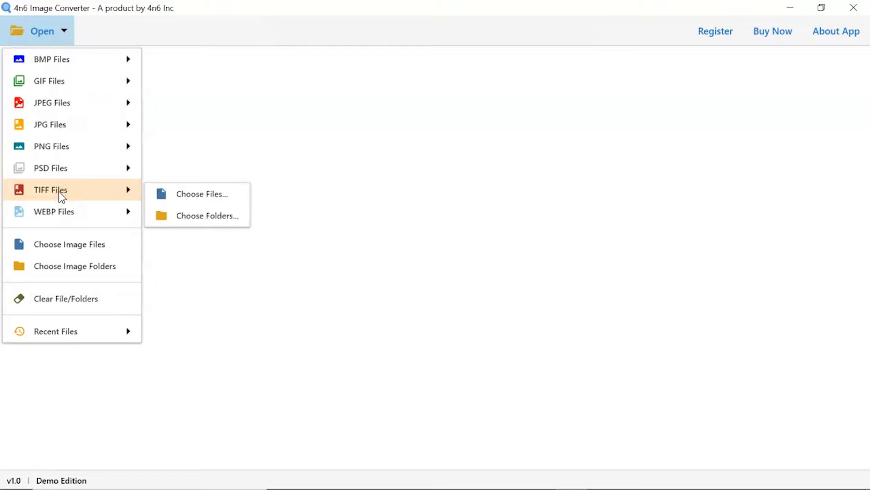
mouse_move(201, 194)
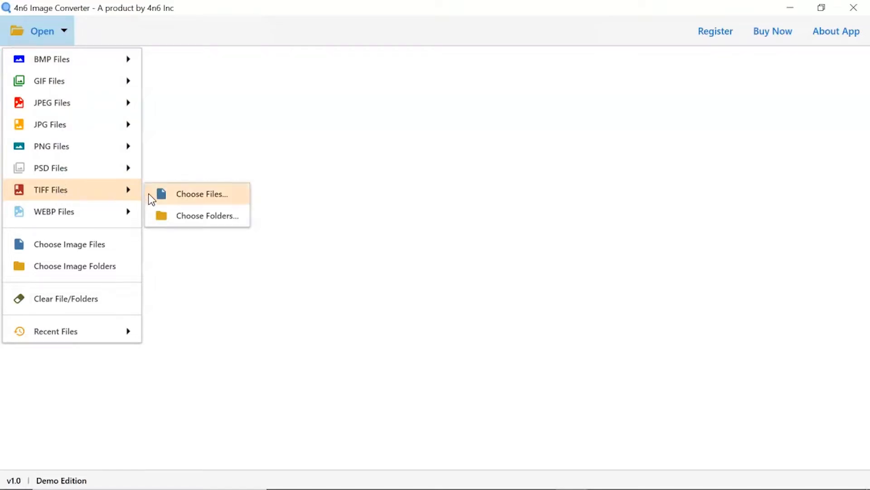
mouse_move(200, 221)
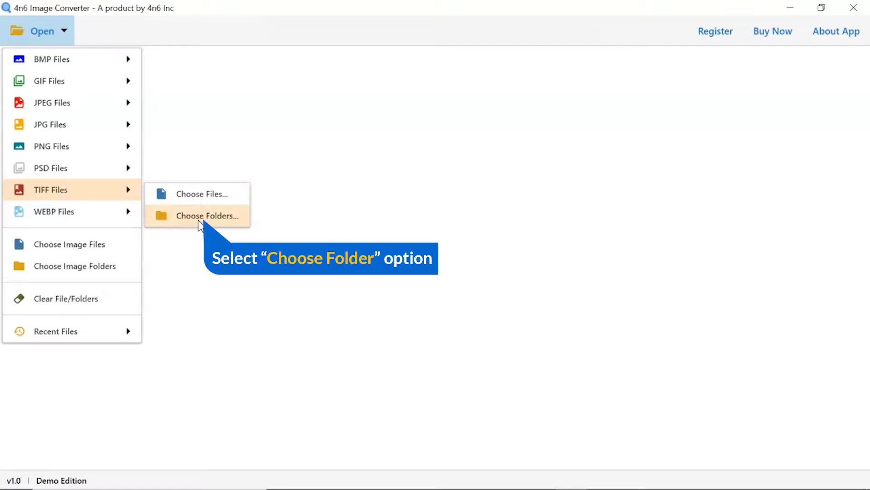
Load the TIF Images folder from Desktop > Images, holding 9 images
click(207, 215)
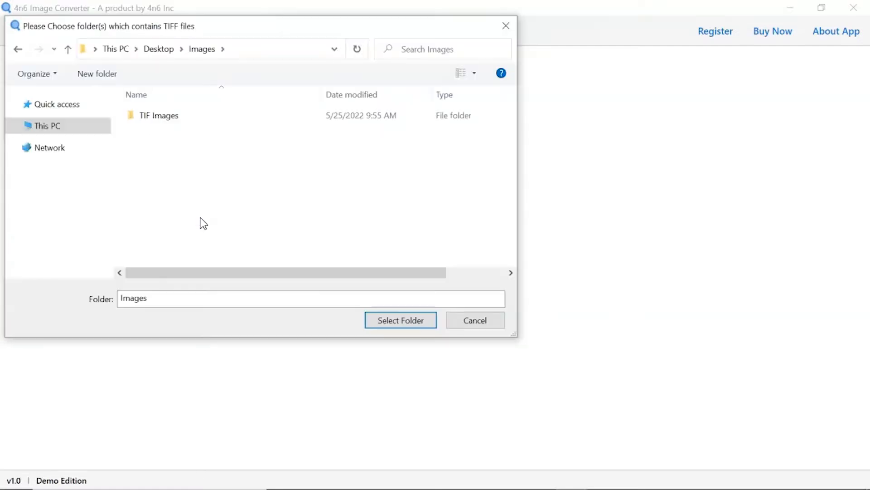
click(159, 115)
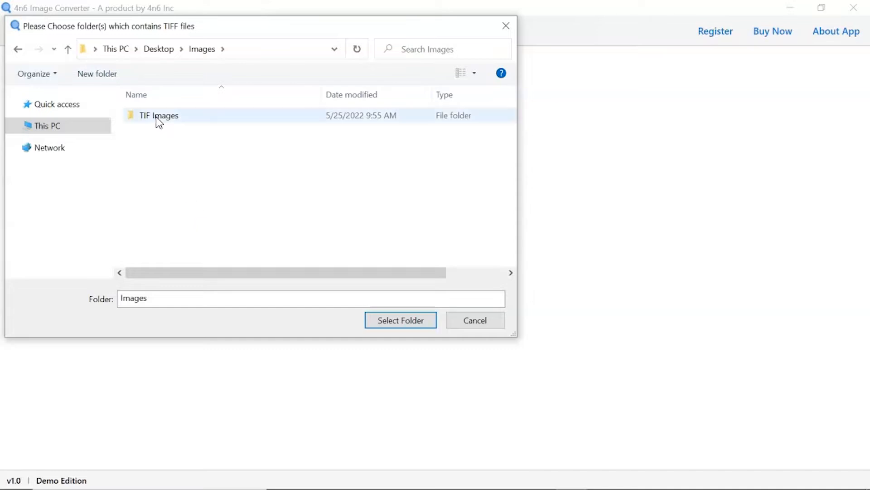
click(159, 115)
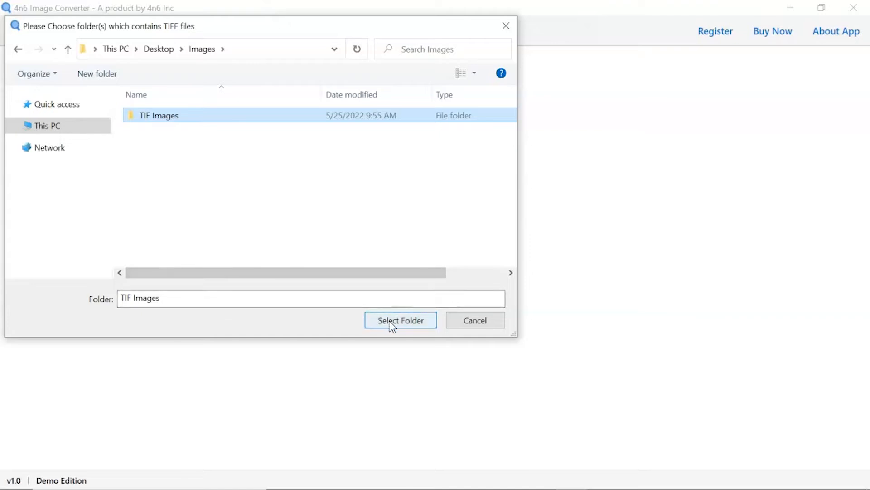
click(400, 320)
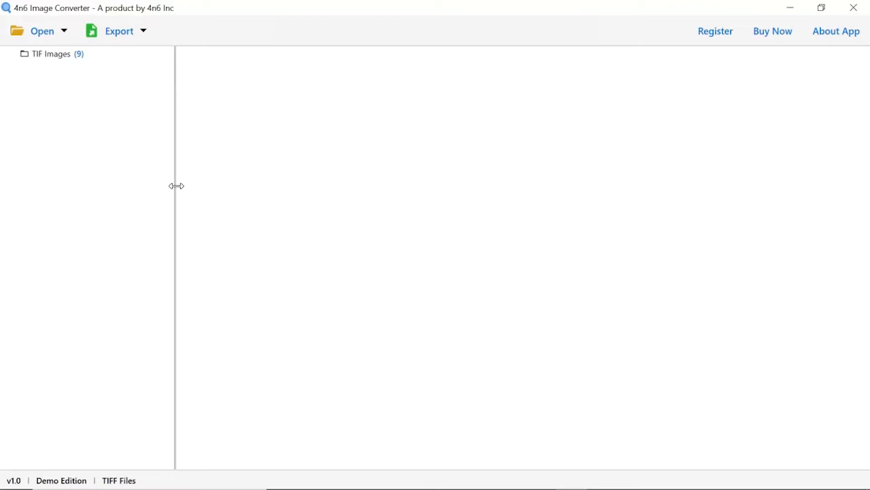
List the nine TIFF files and preview the first one, a yellow rose
click(51, 54)
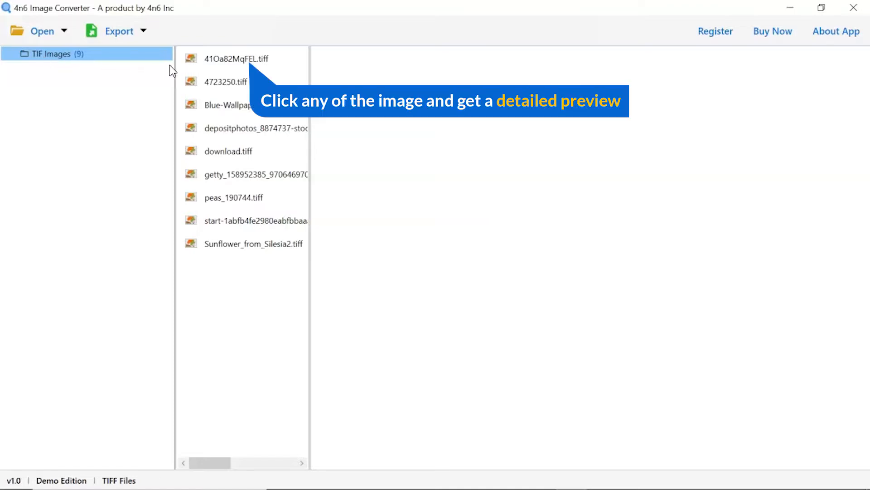
click(238, 58)
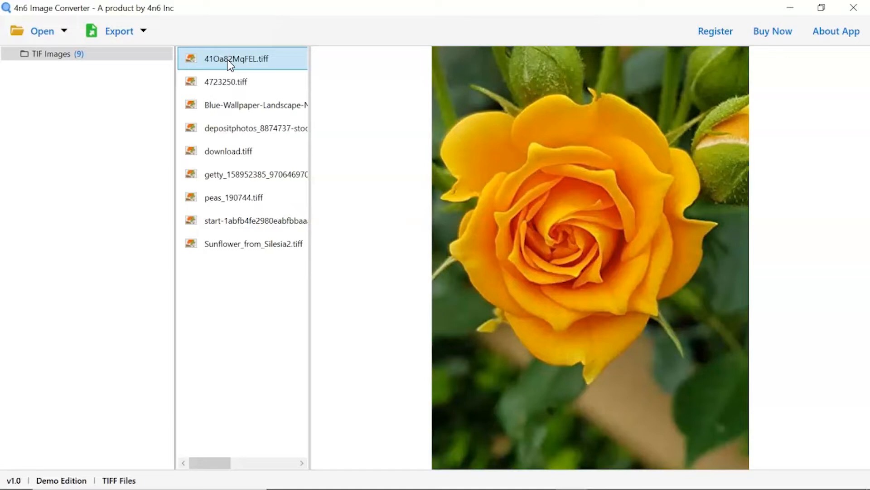
mouse_move(222, 62)
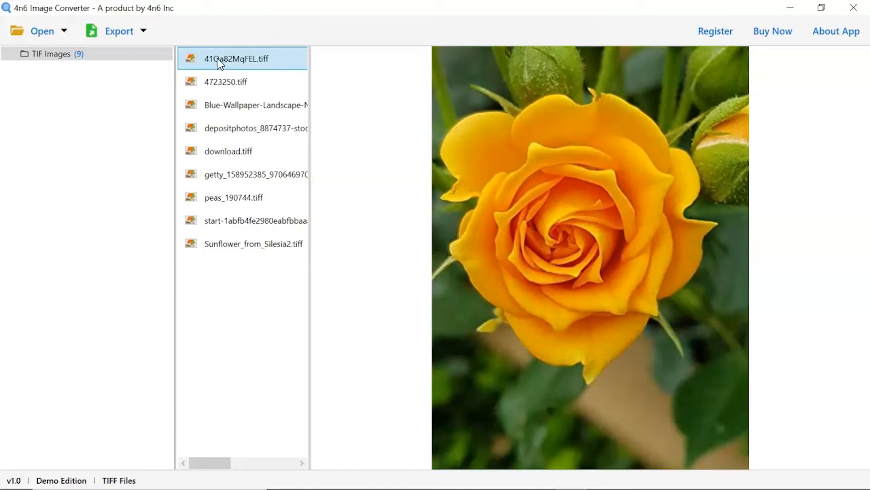
Choose PDF as the export format, with Converted Files as destination
click(119, 30)
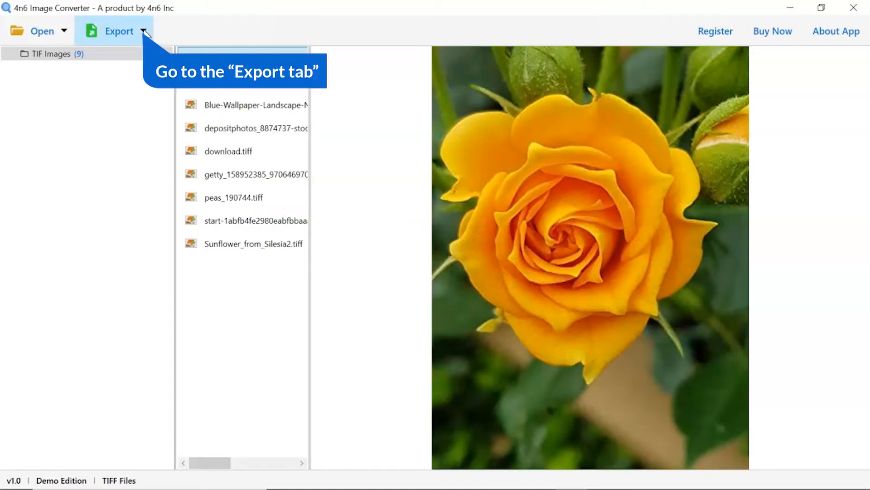
click(118, 31)
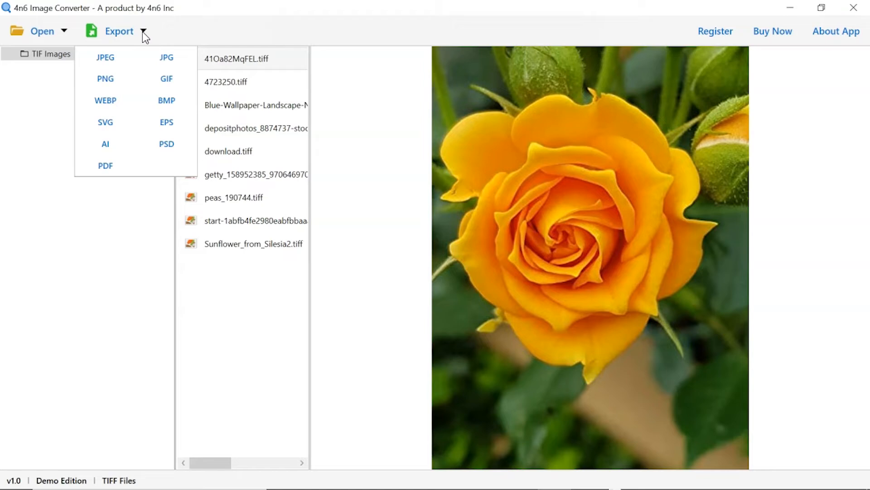
mouse_move(105, 101)
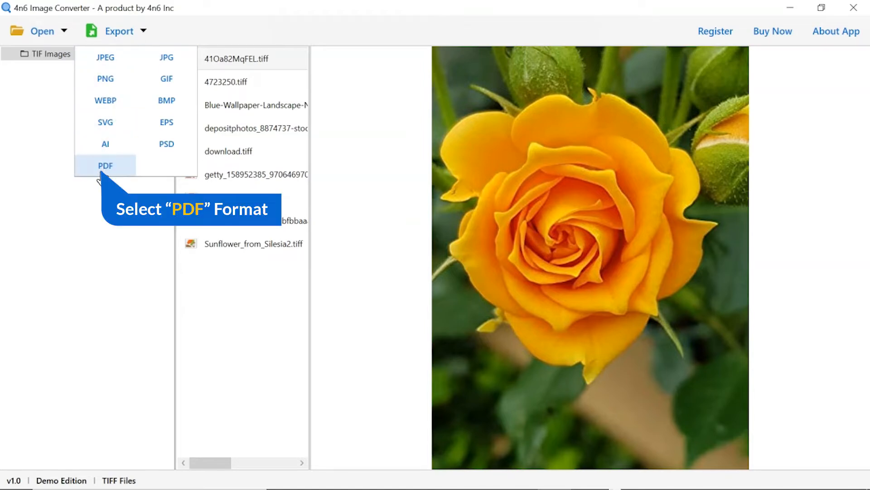
click(105, 165)
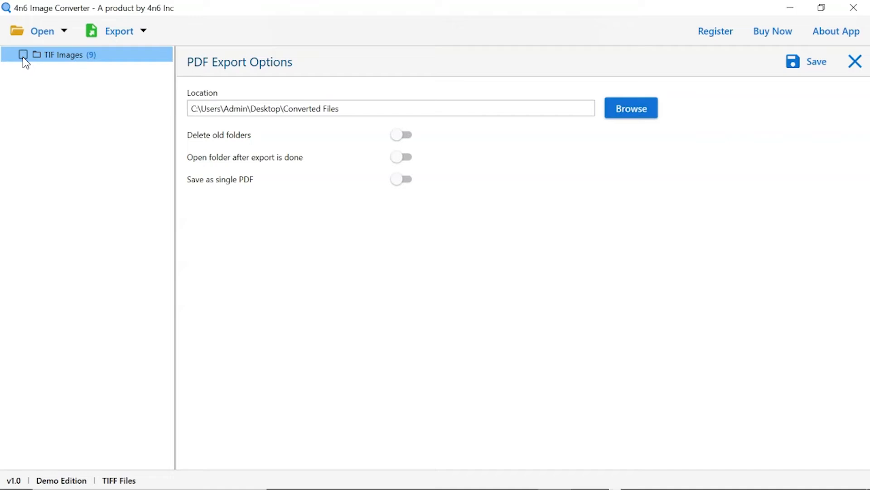
Tick TIF Images for conversion and set the destination inside Converted Files
click(22, 55)
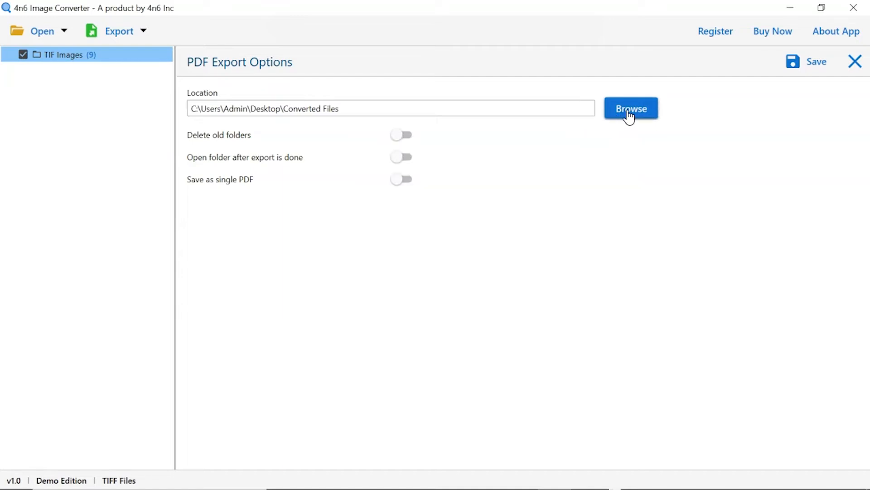
click(631, 108)
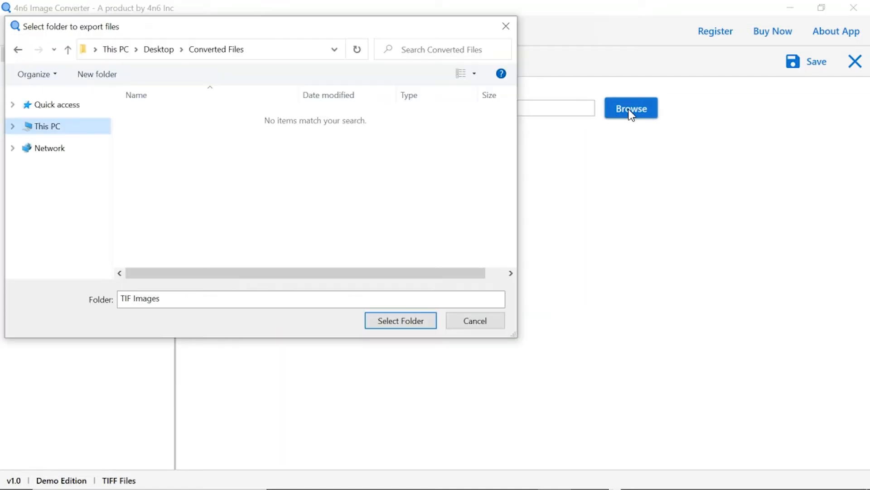
mouse_move(541, 203)
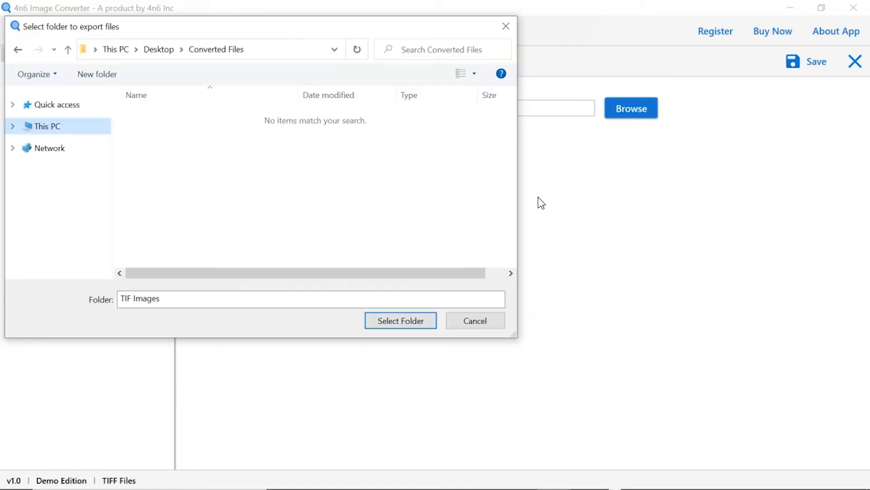
click(400, 320)
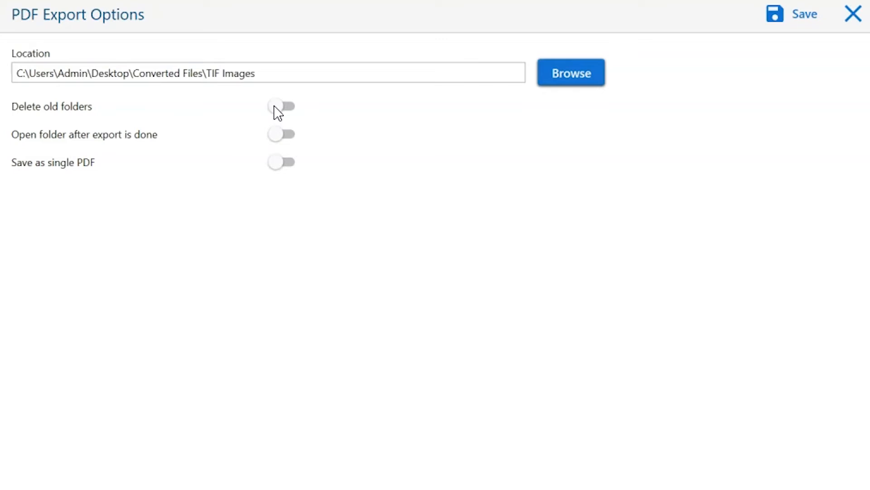
mouse_move(283, 107)
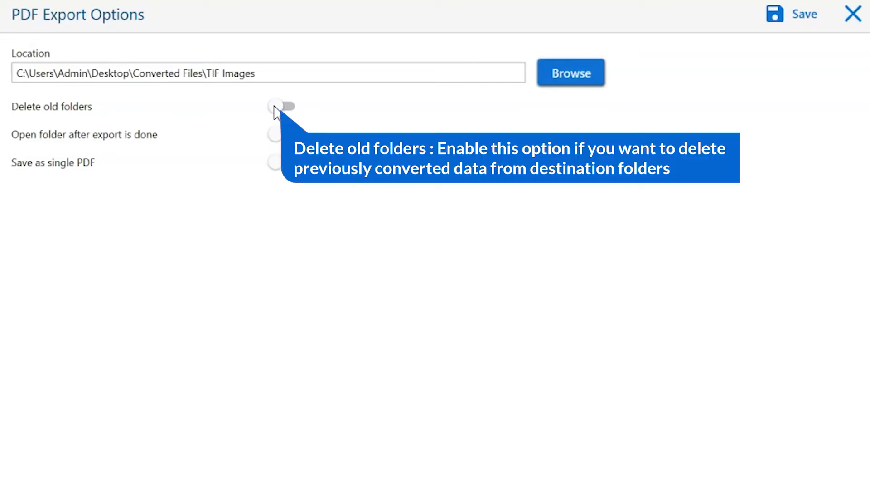
click(282, 107)
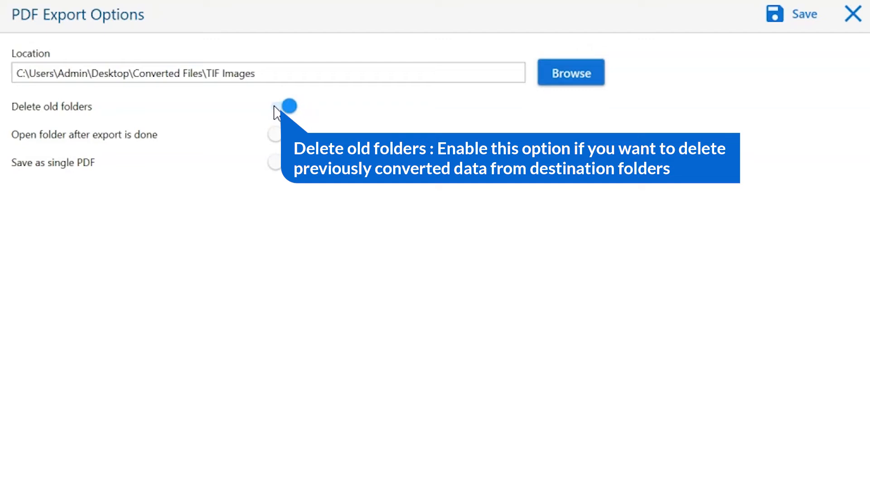
click(281, 106)
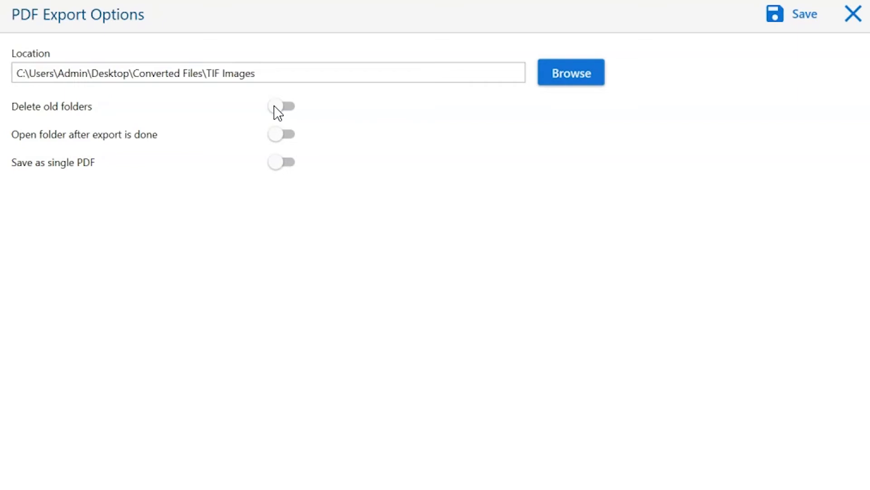
mouse_move(277, 140)
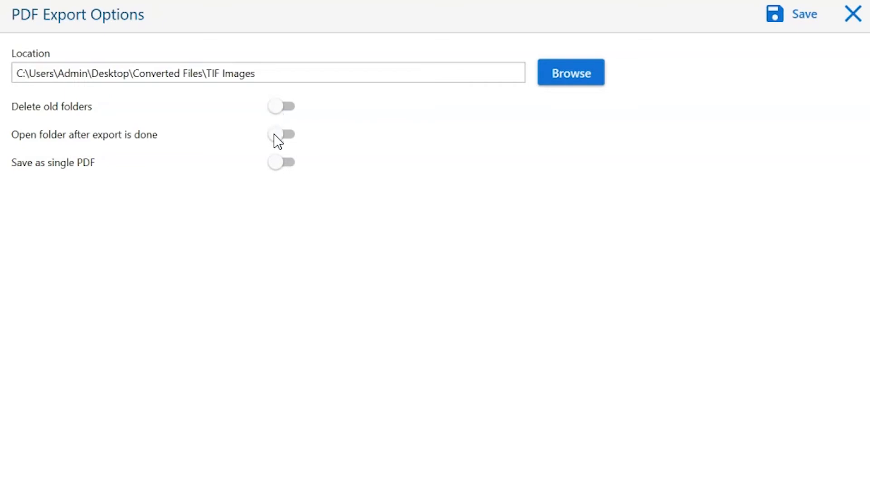
mouse_move(281, 135)
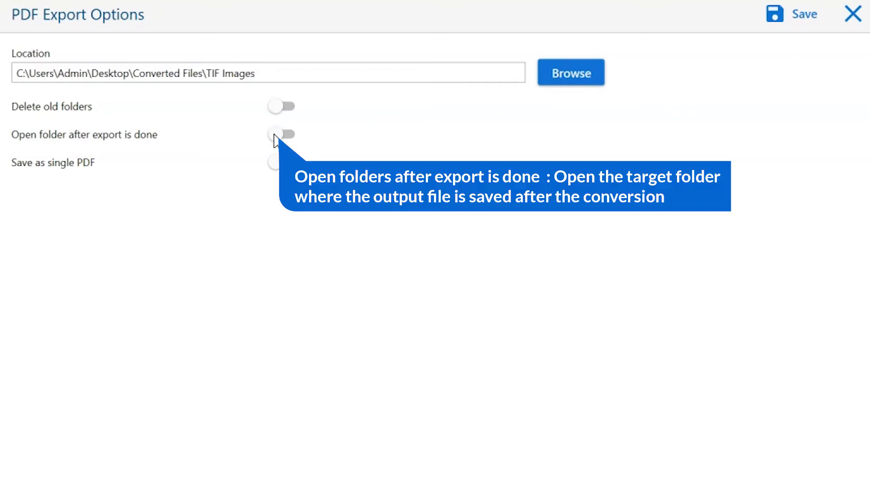
click(281, 134)
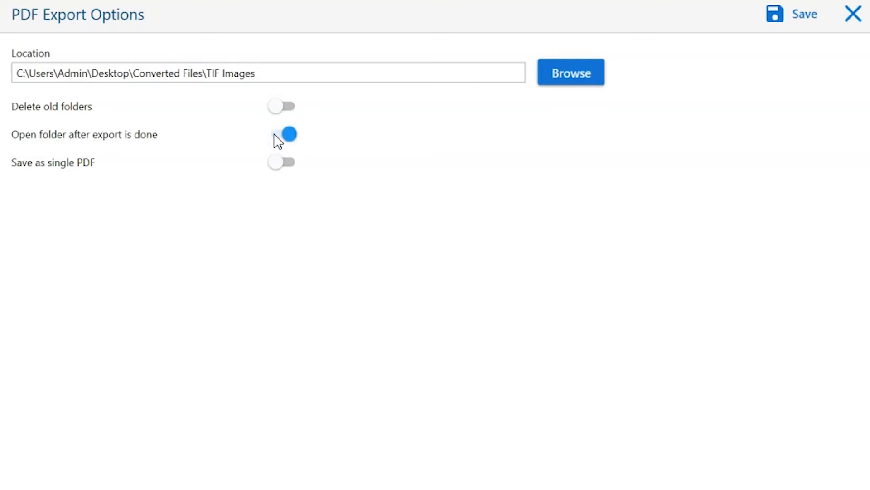
click(281, 134)
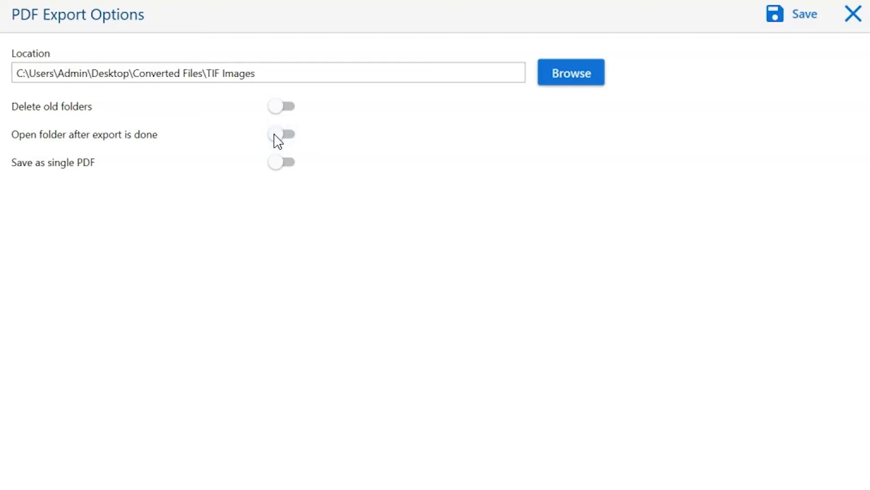
mouse_move(280, 169)
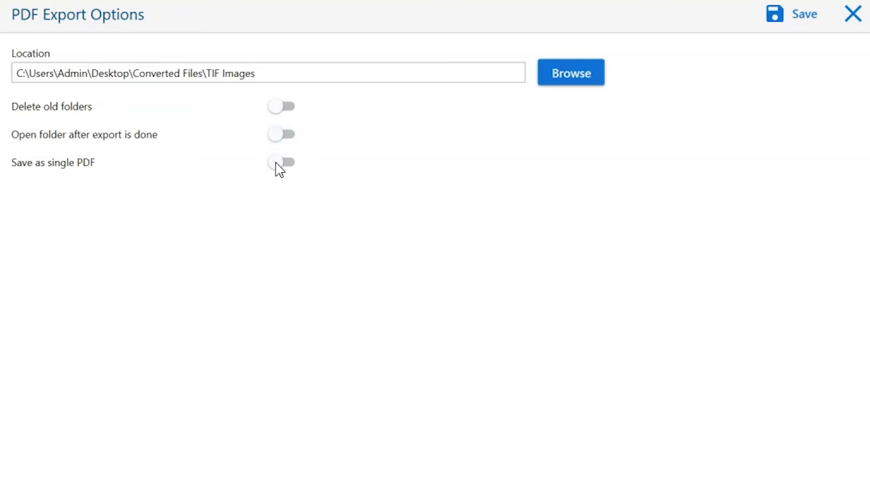
click(282, 162)
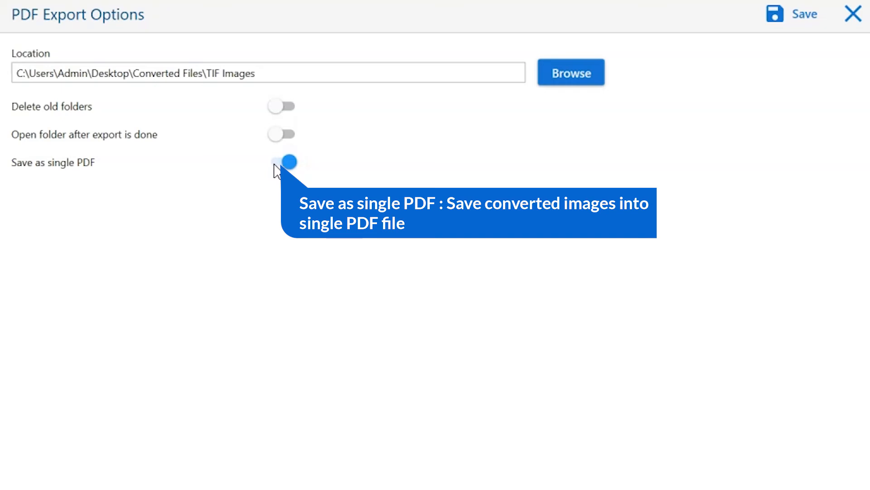
click(281, 161)
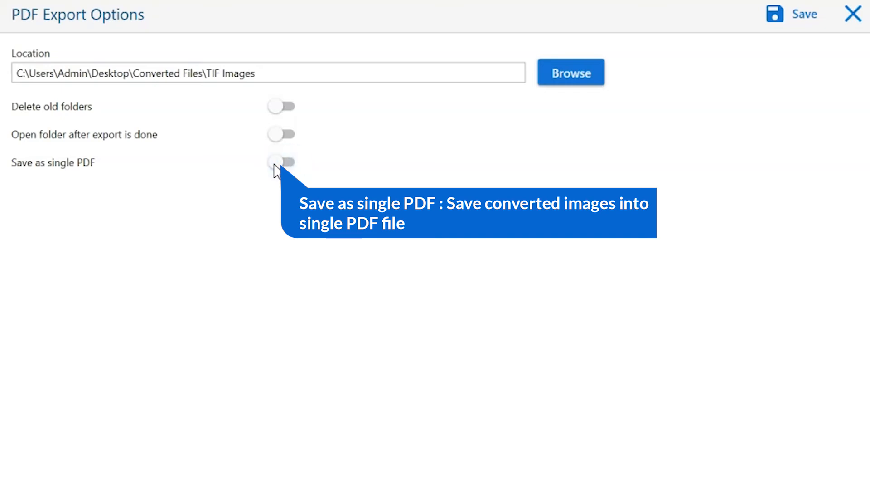
mouse_move(306, 246)
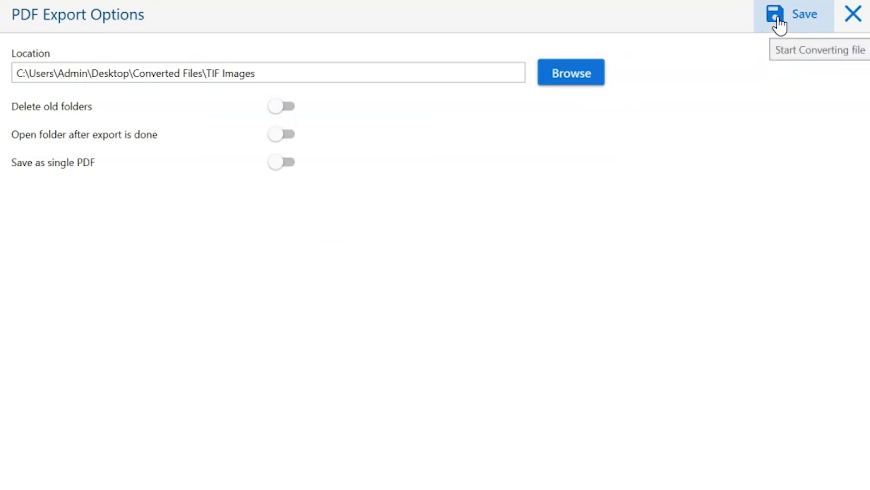
Export the TIF images as PDFs and dismiss the demo 2-item limit notice
click(794, 15)
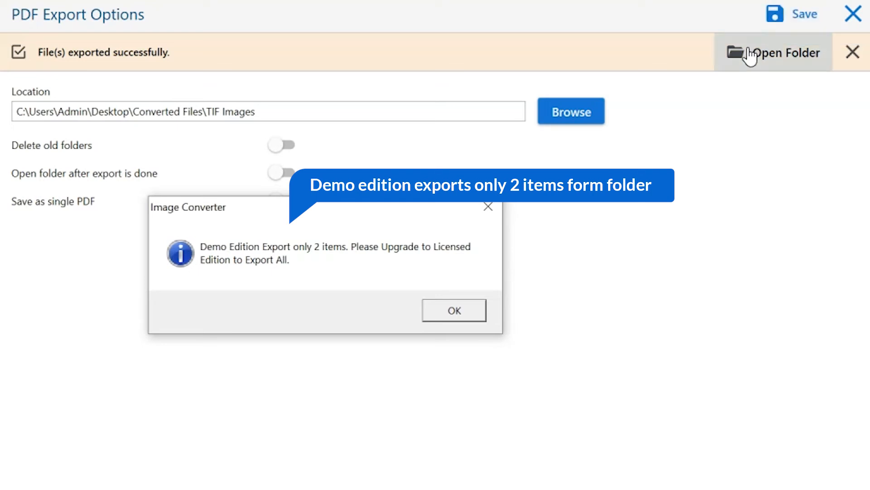
mouse_move(455, 310)
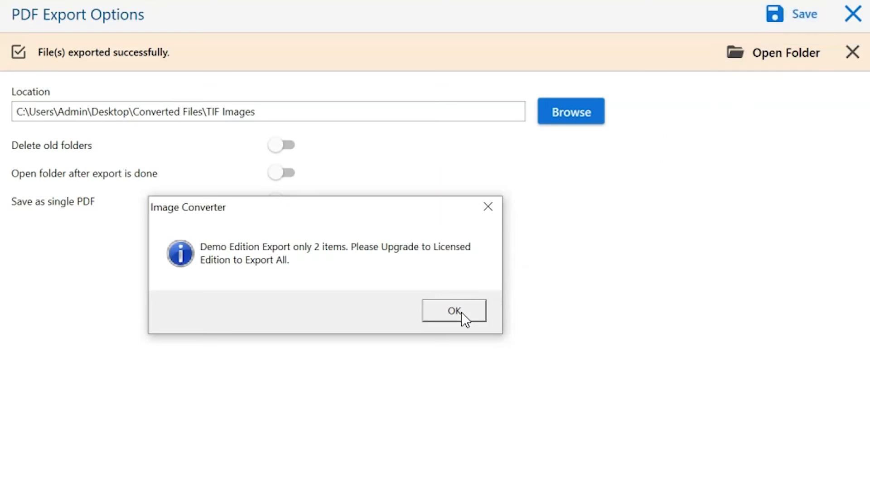
click(453, 310)
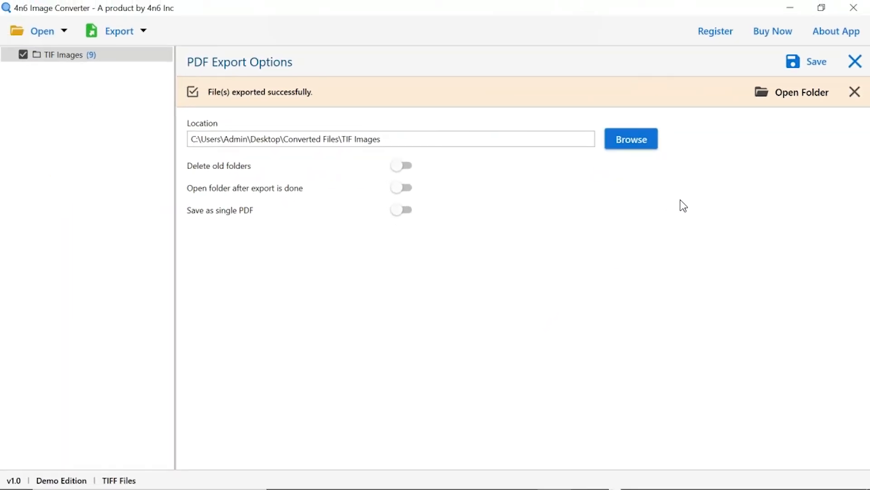
mouse_move(802, 92)
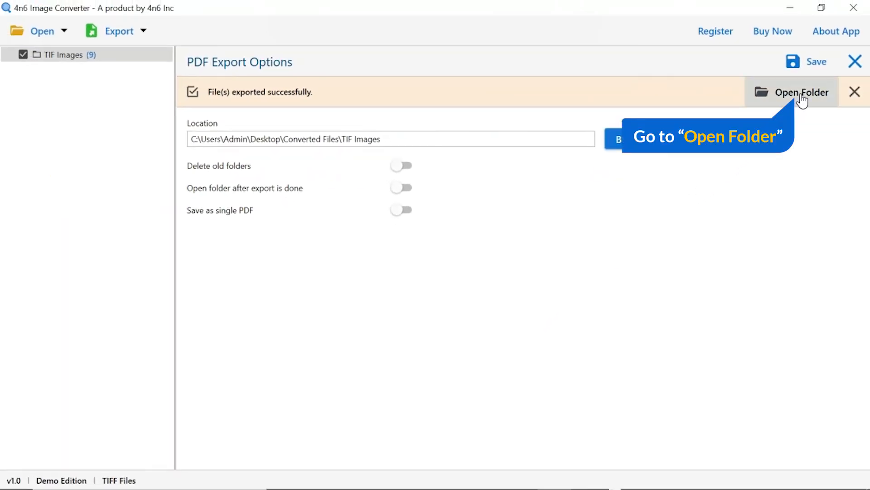
Show the two converted PDF files in the TIF Images output folder in File Explorer
click(801, 93)
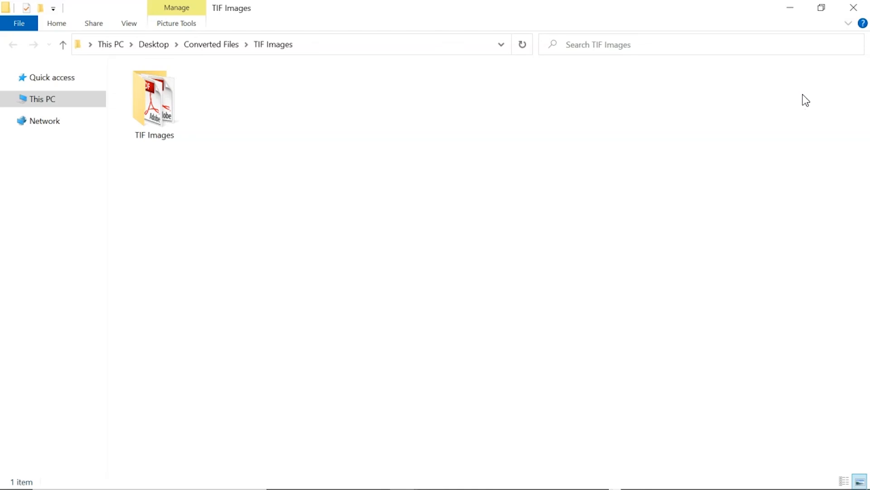
mouse_move(691, 112)
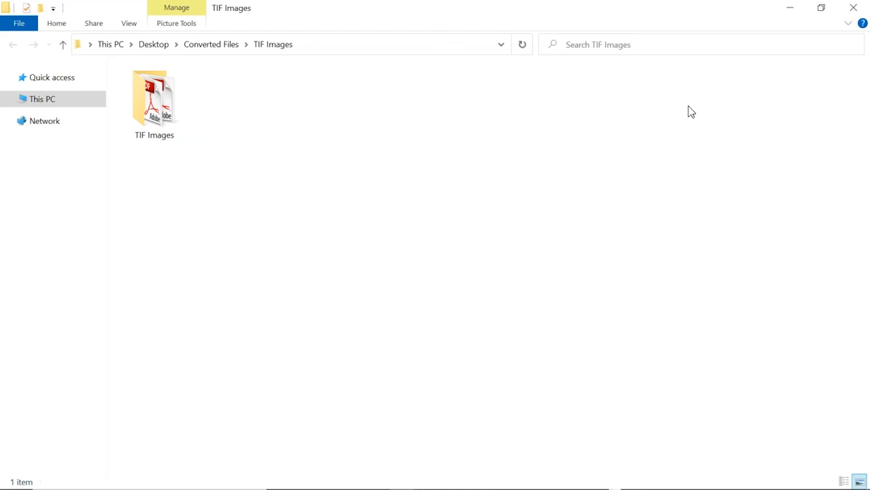
click(154, 100)
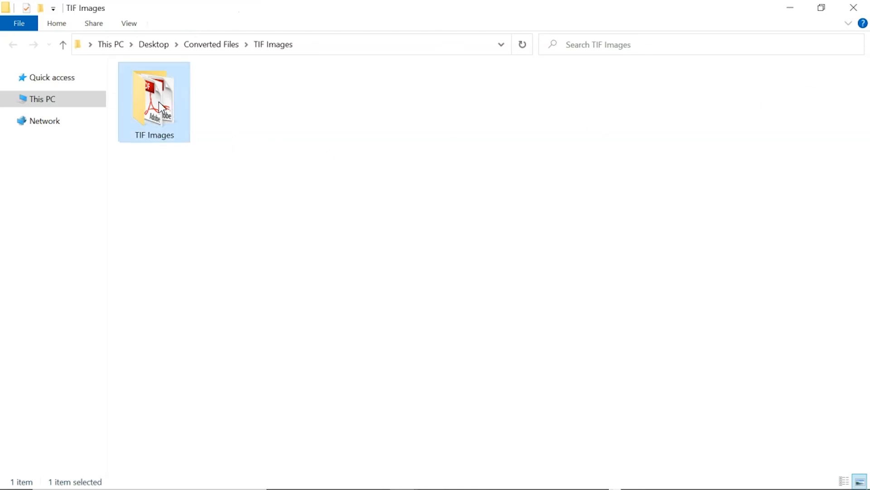
double_click(154, 98)
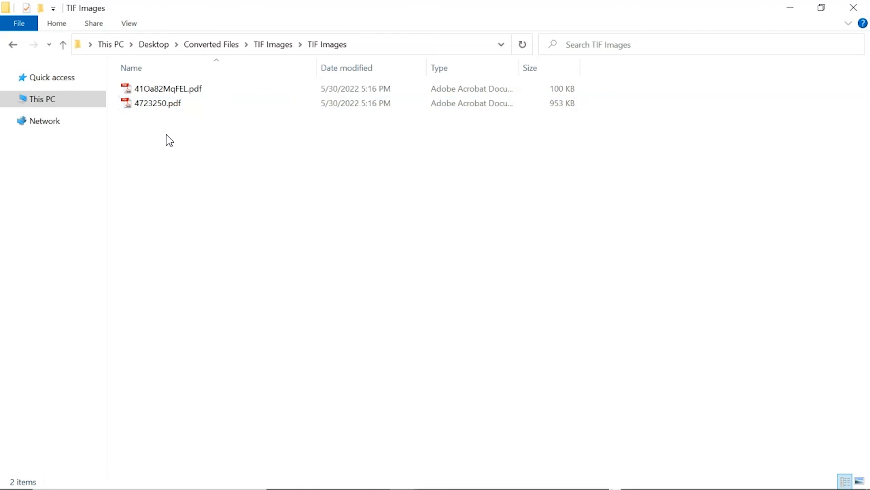